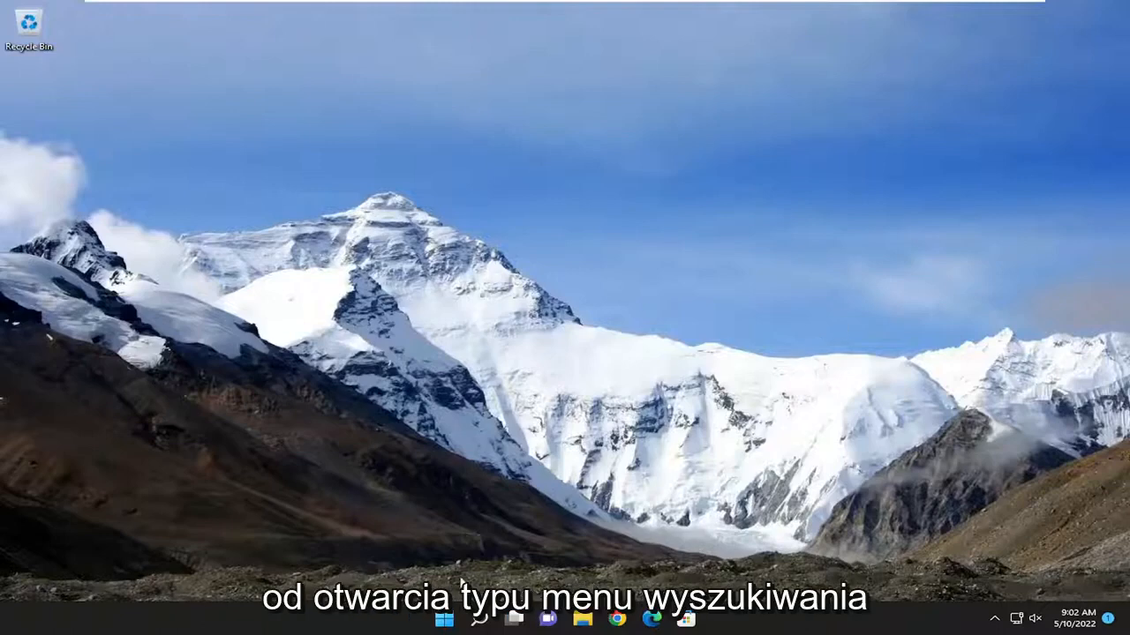
Search Windows for 'apps and features' to find the Apps & features settings page.
type("apps and features")
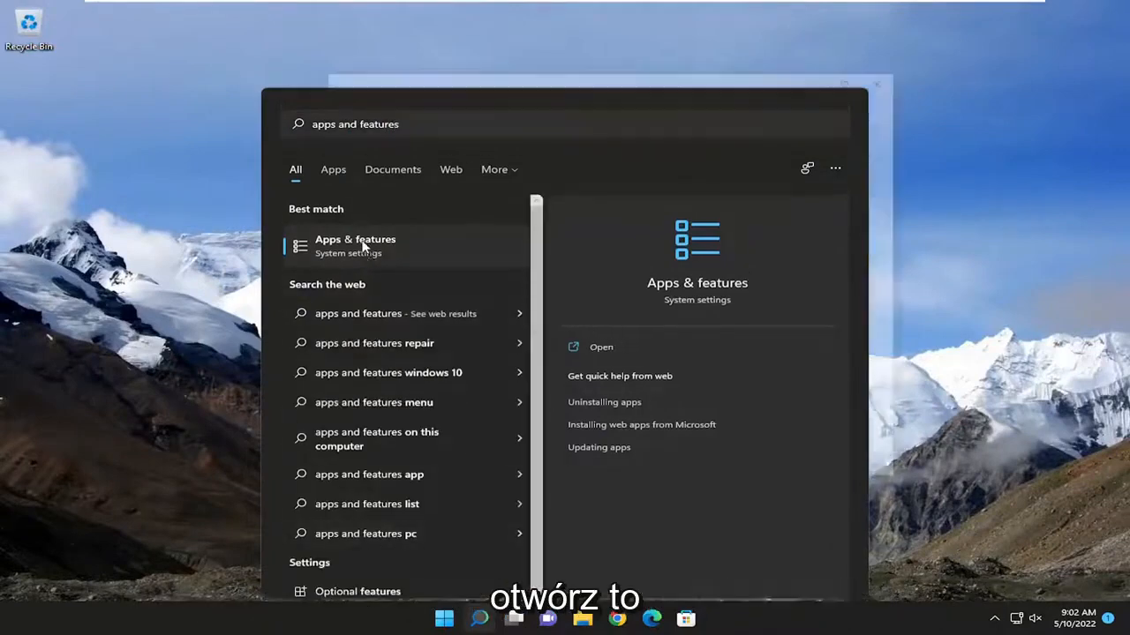
Filter the Apps & features list to 'photos' and show Microsoft Photos' options menu.
left_click(355, 246)
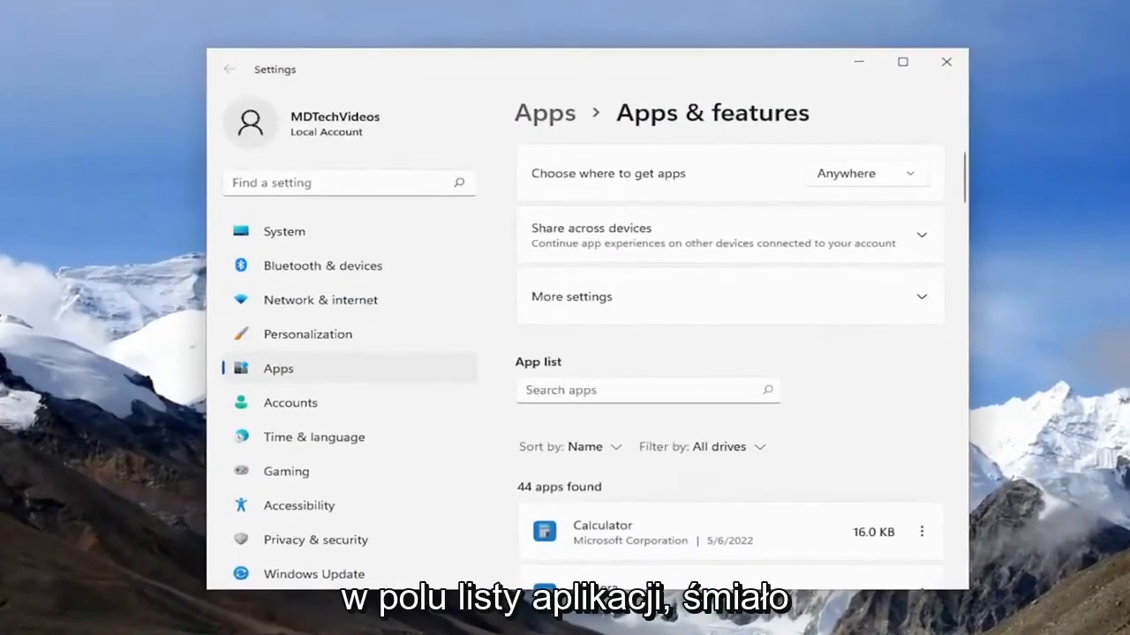
type("photos")
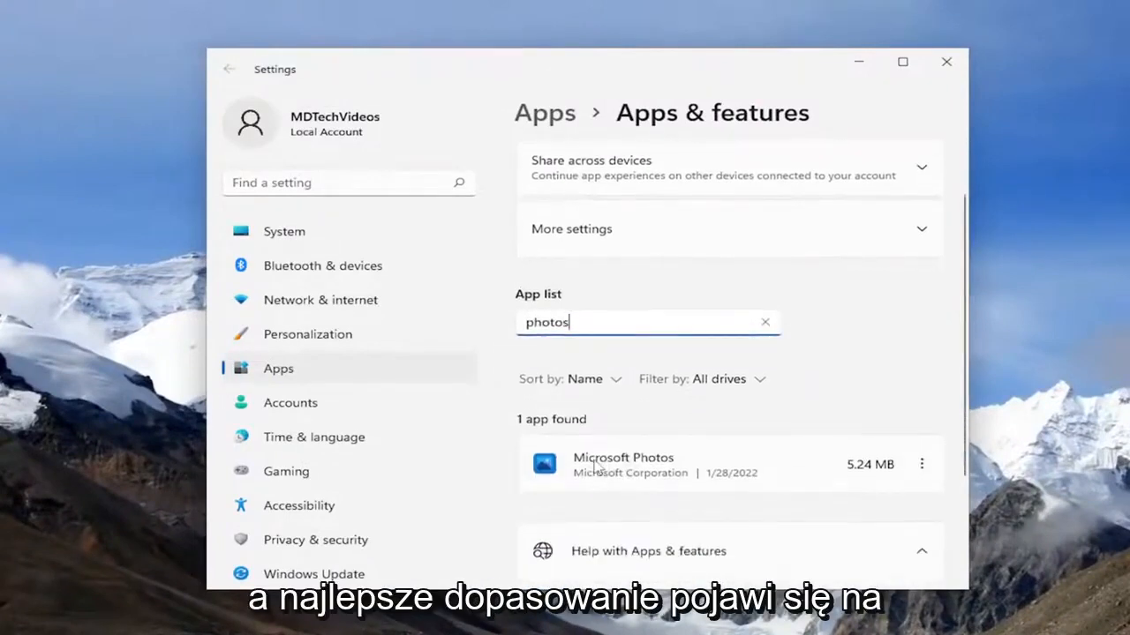
mouse_move(925, 466)
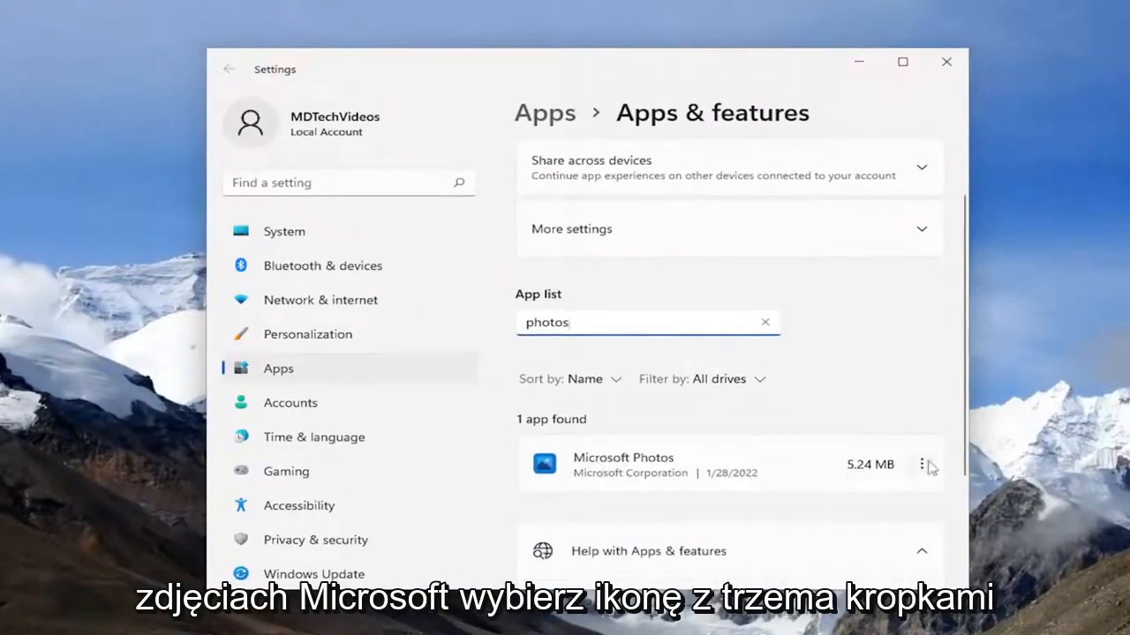
left_click(921, 464)
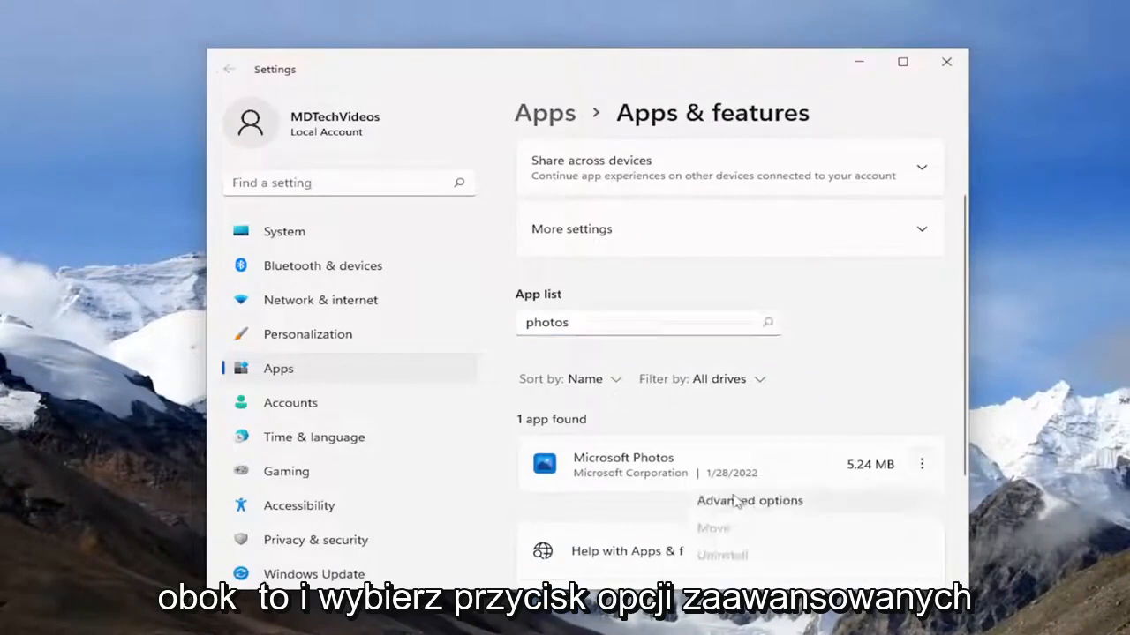
Repair Microsoft Photos from its Advanced options page.
left_click(748, 501)
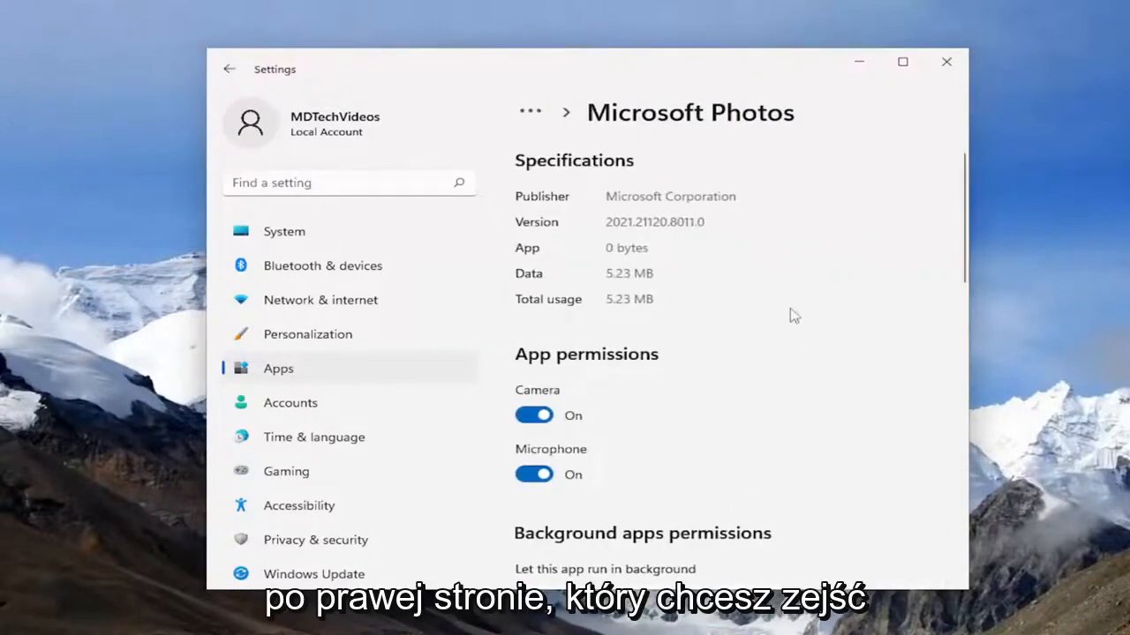
scroll("down", 3)
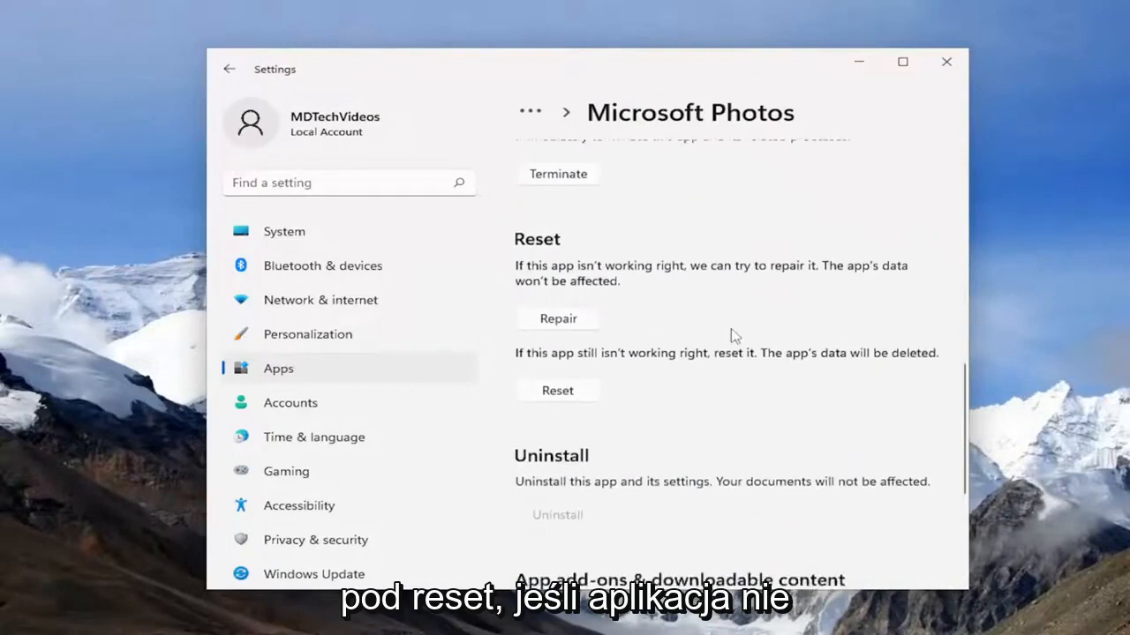
scroll("down", 3)
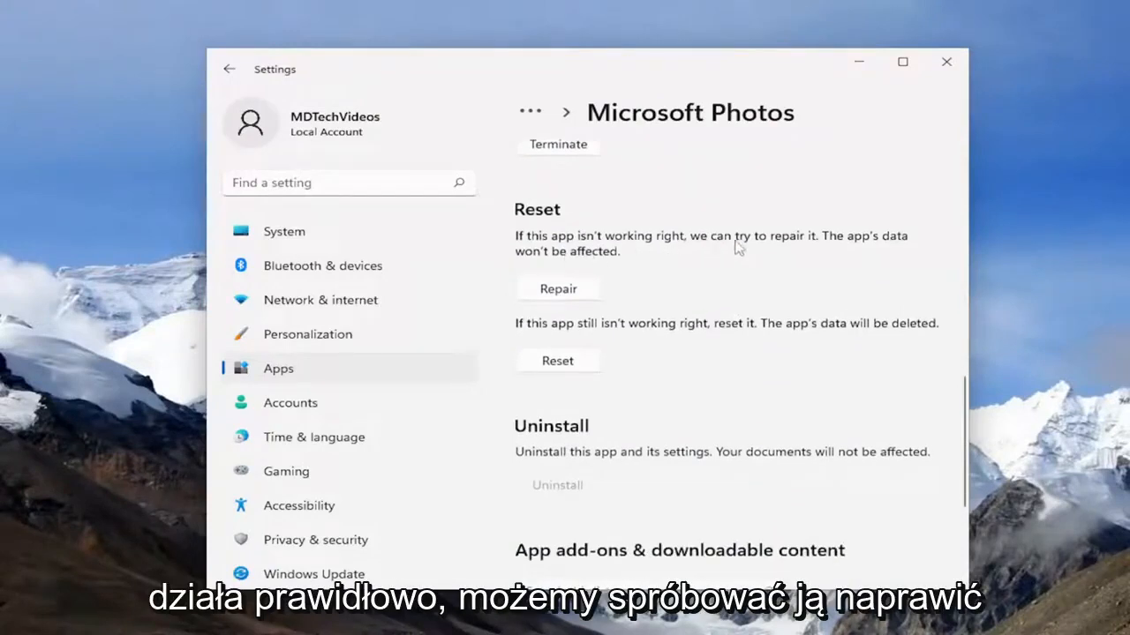
mouse_move(565, 262)
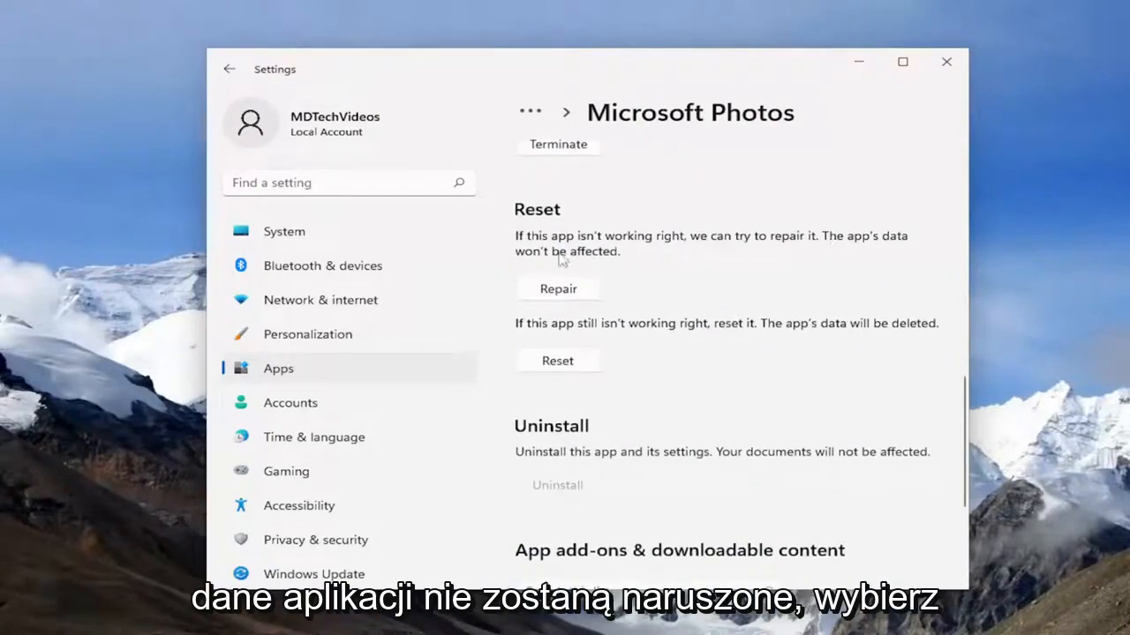
left_click(558, 289)
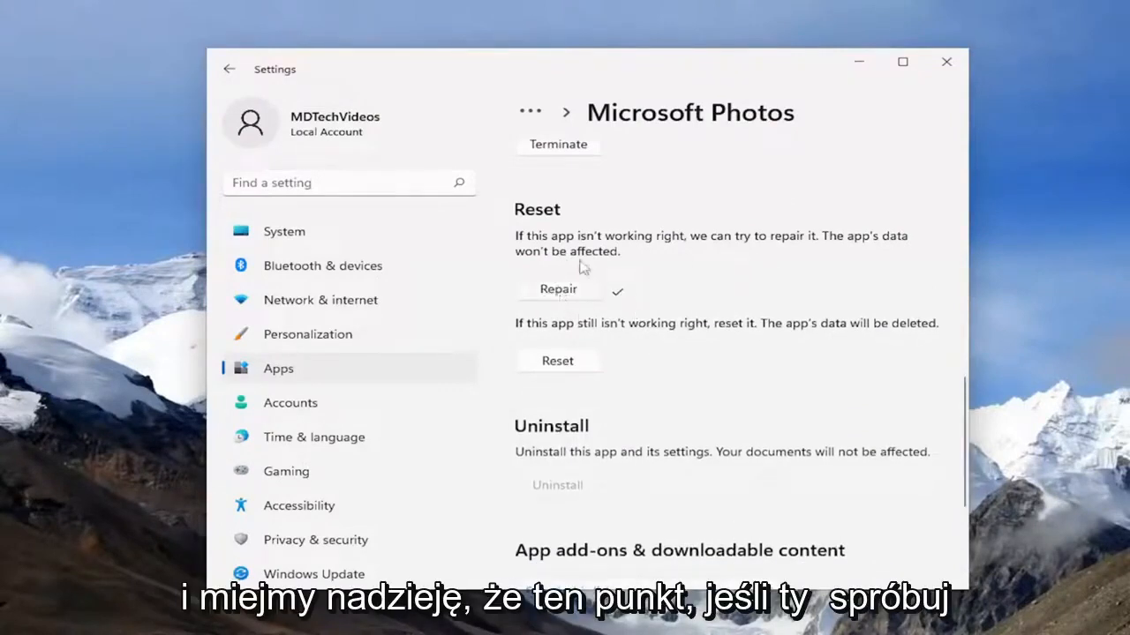
mouse_move(650, 284)
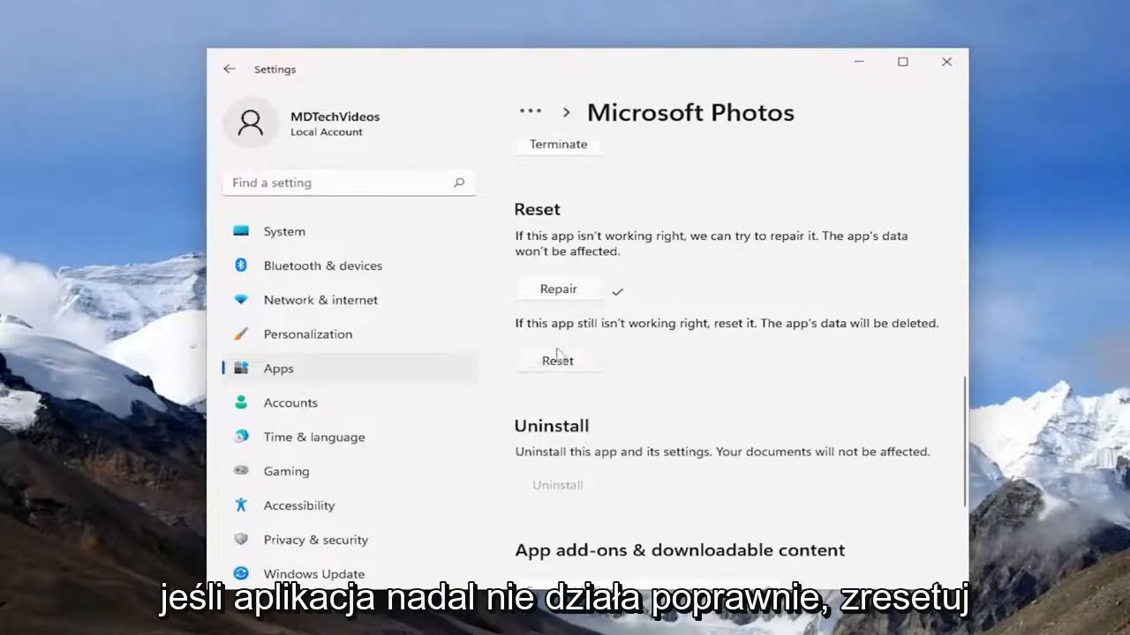
mouse_move(576, 349)
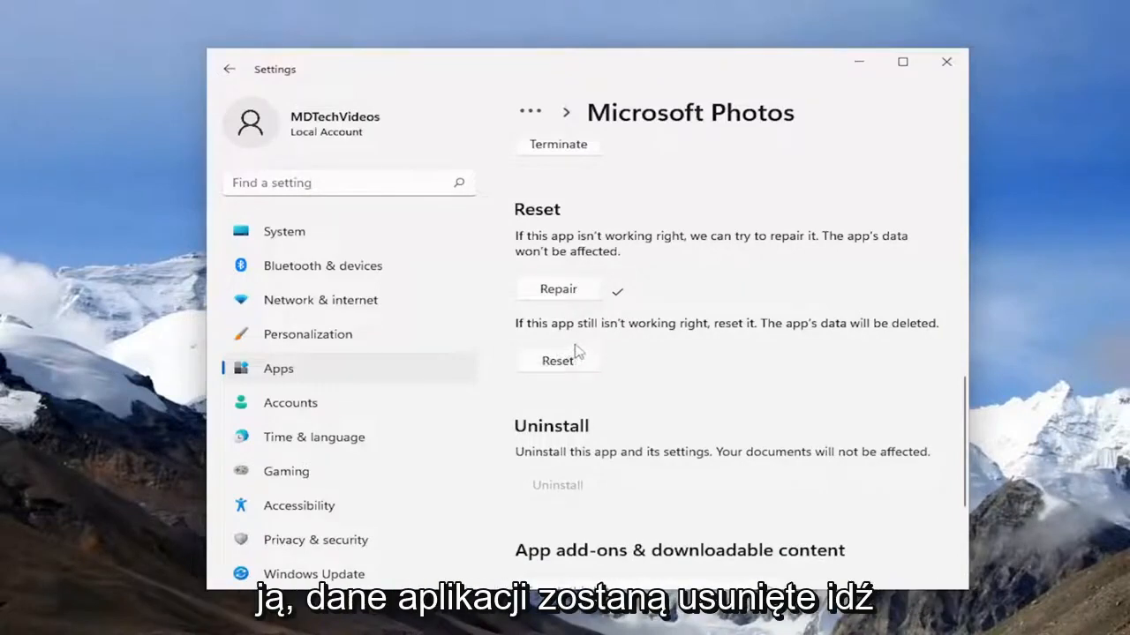
mouse_move(583, 379)
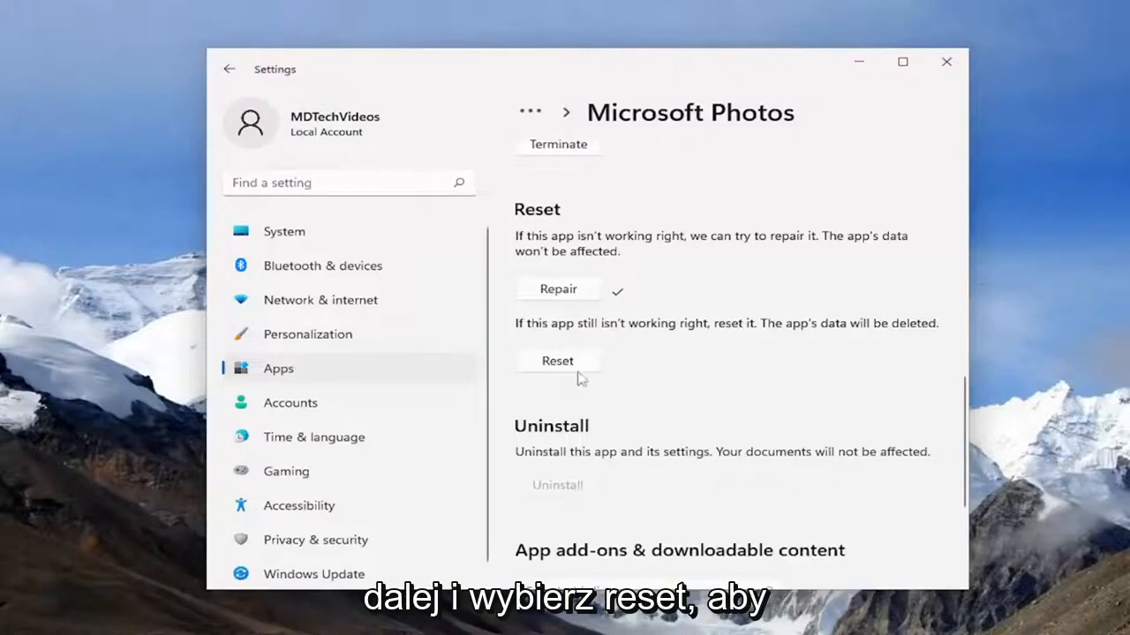
Reset Microsoft Photos, confirming deletion of its app data, and close Settings.
left_click(558, 360)
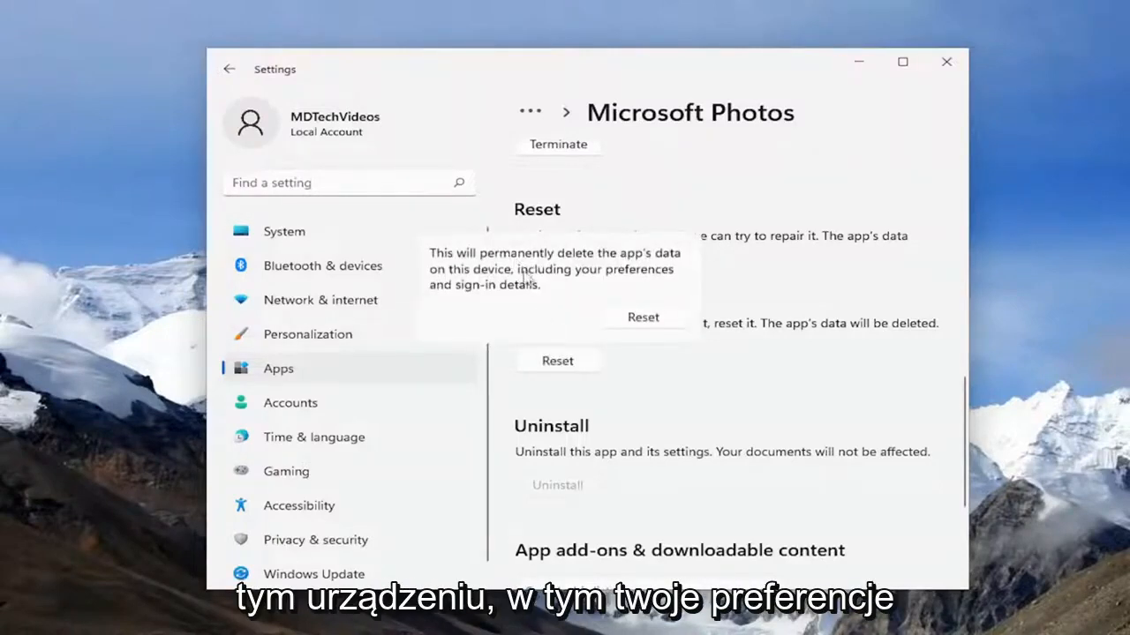
mouse_move(605, 315)
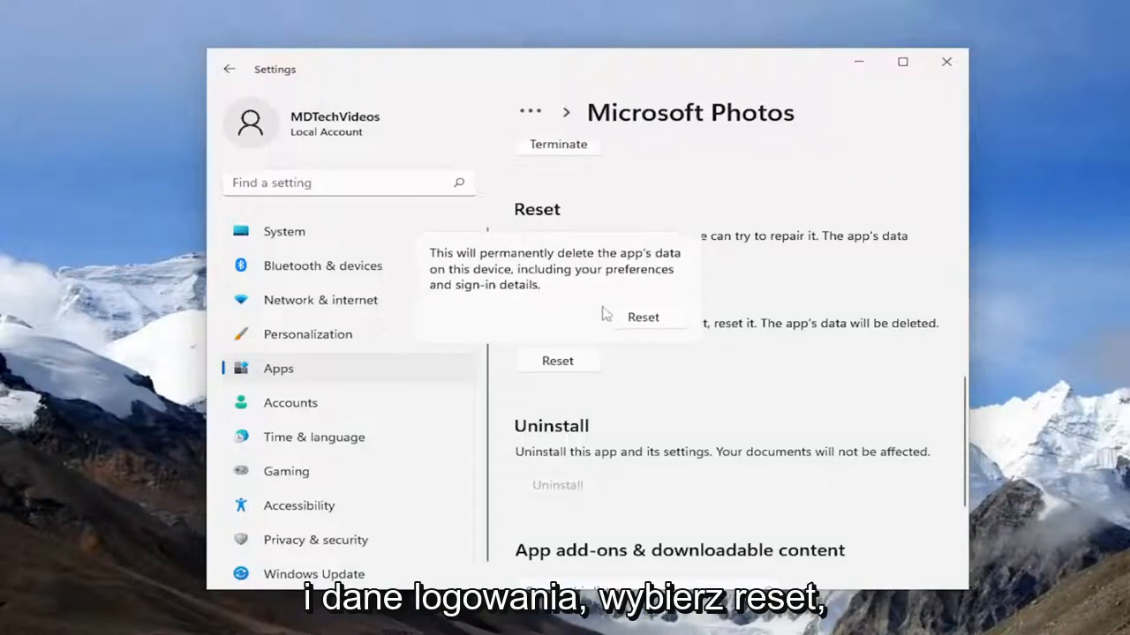
left_click(640, 318)
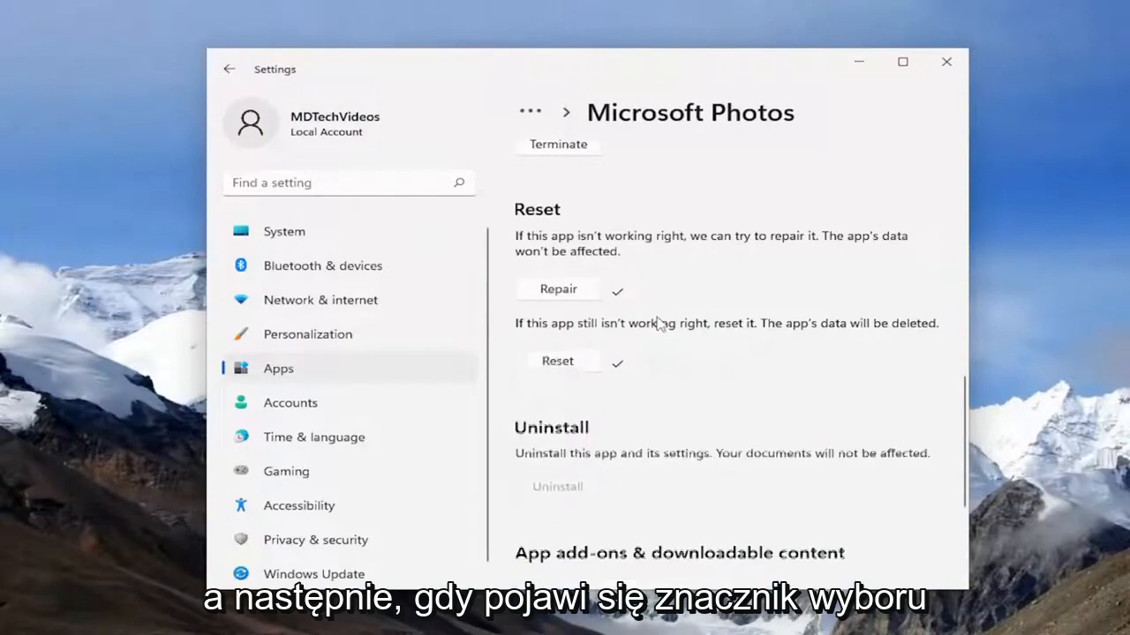
left_click(945, 62)
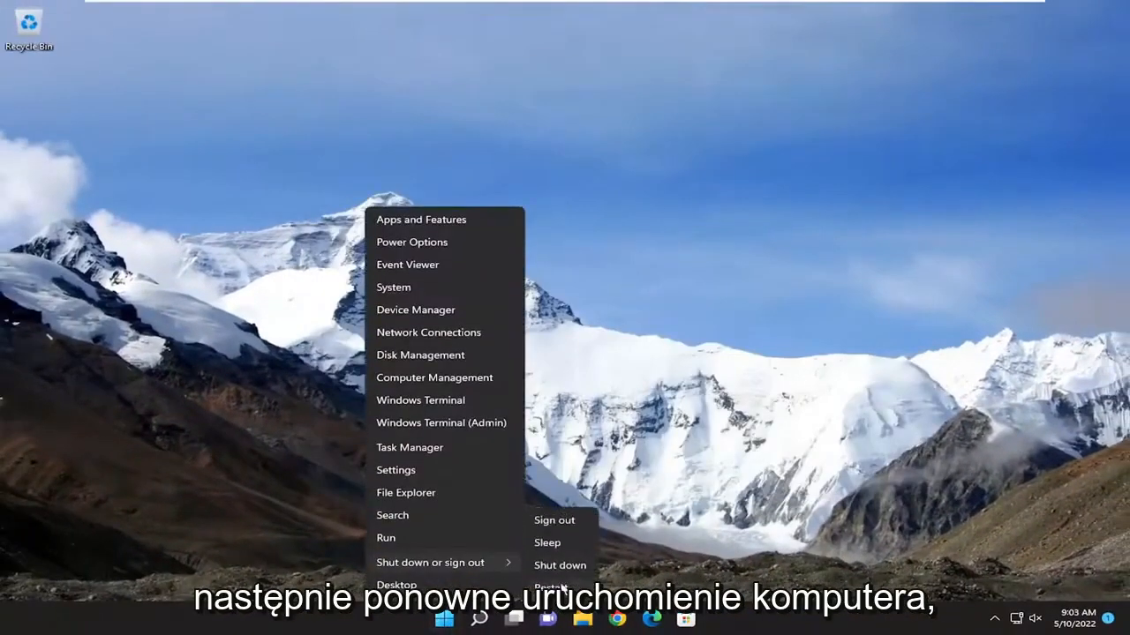
Restart the computer from the Win+X Shut down or sign out menu.
left_click(561, 600)
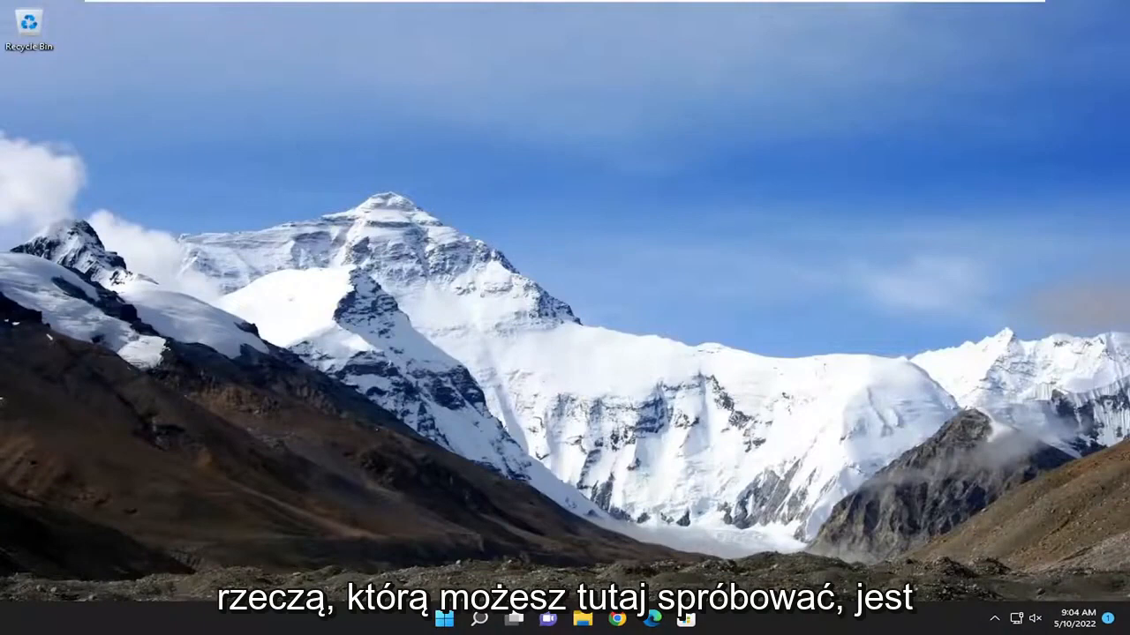
Launch Command Prompt as administrator via search for 'cmd', approving User Account Control.
left_click(497, 628)
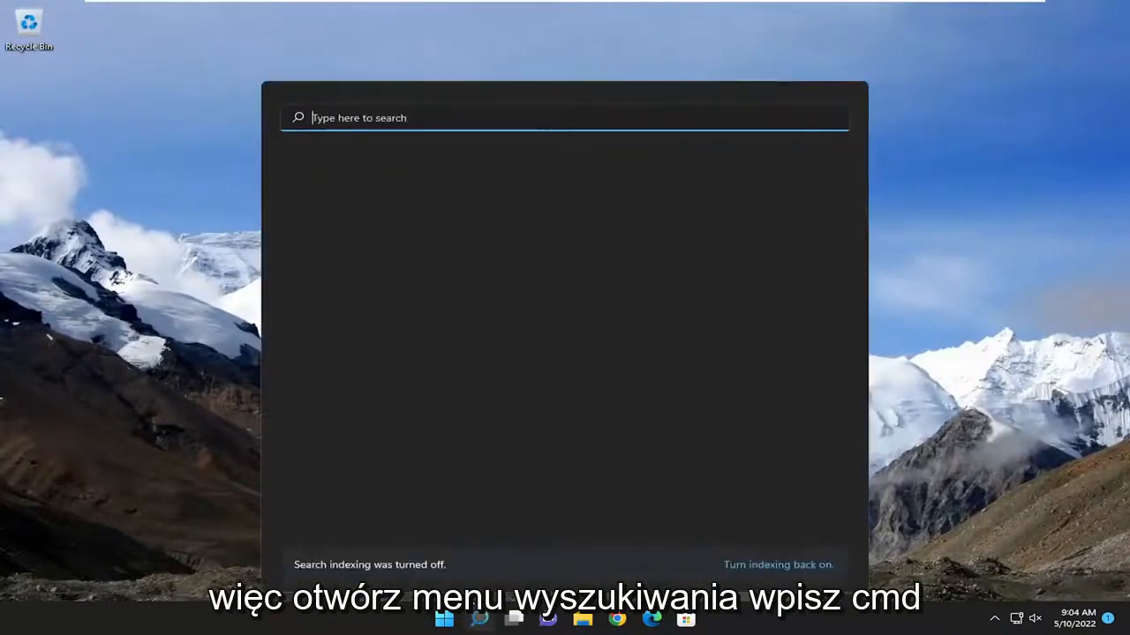
type("cmd")
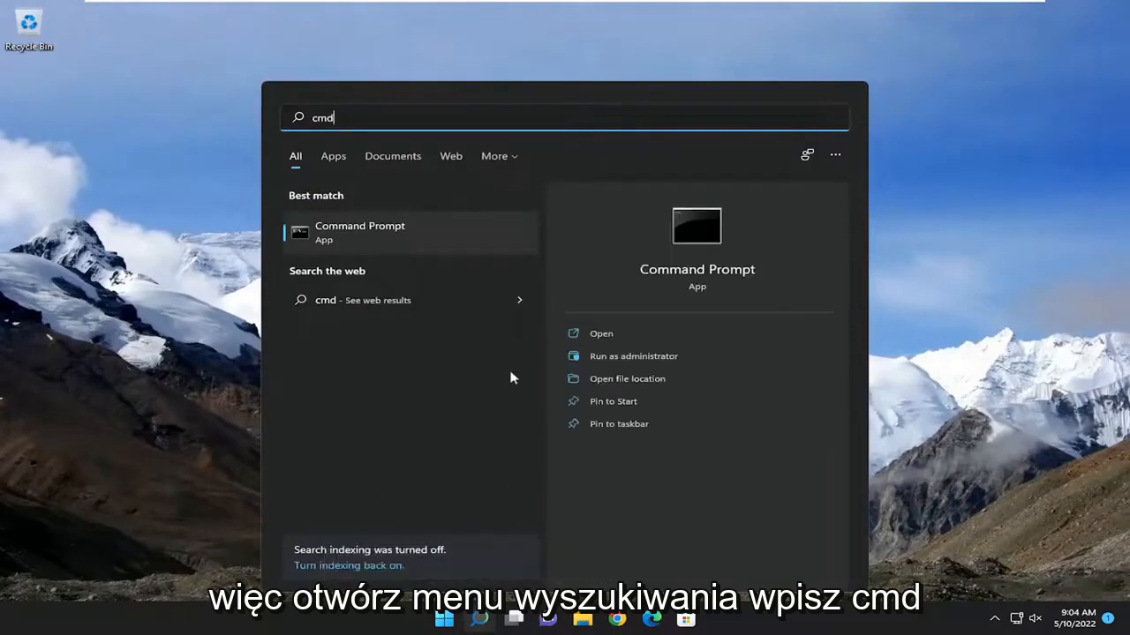
mouse_move(339, 236)
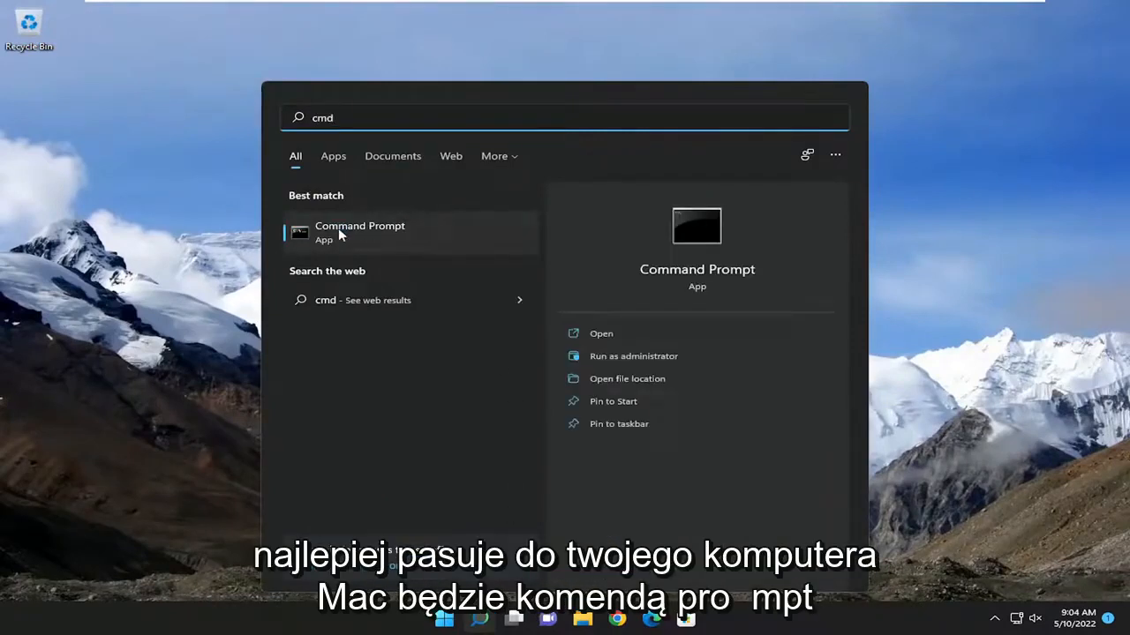
right_click(360, 231)
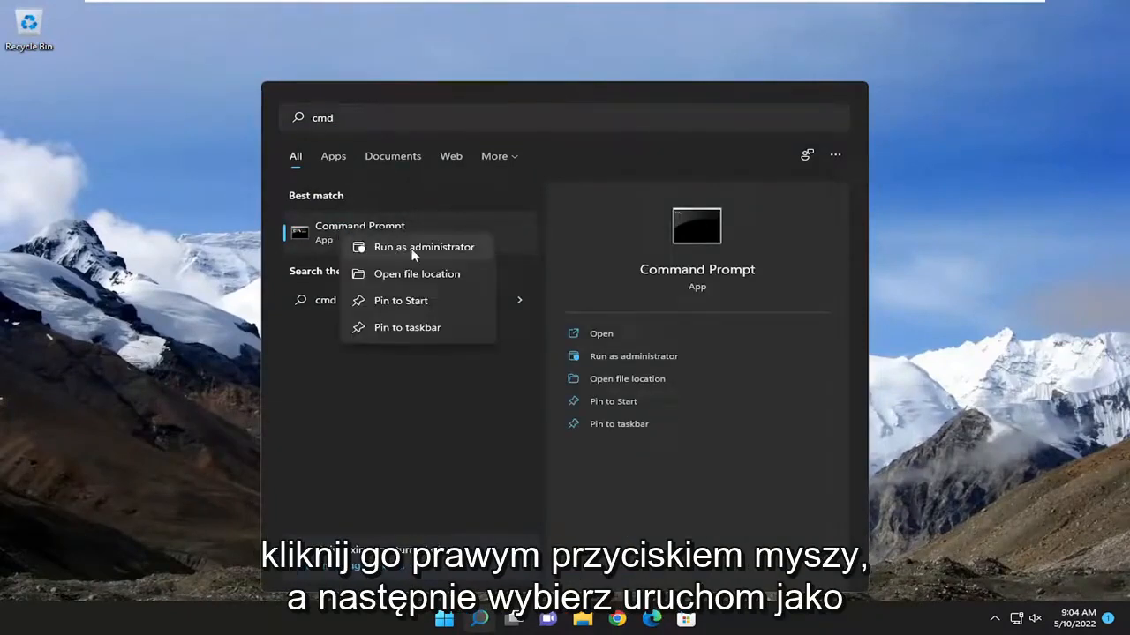
left_click(422, 247)
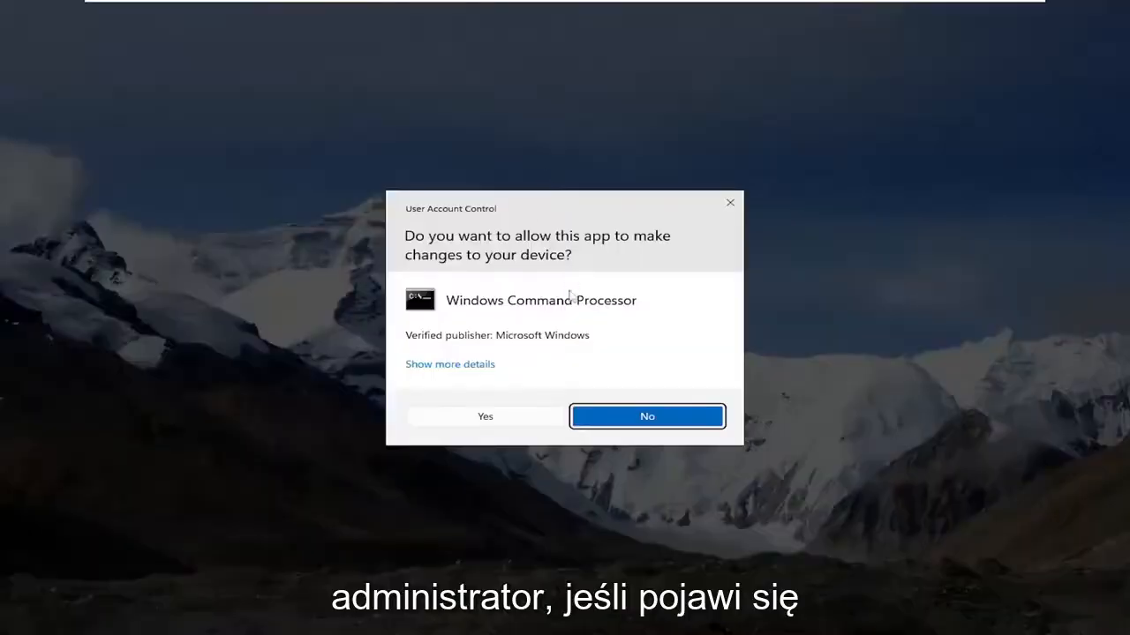
left_click(484, 417)
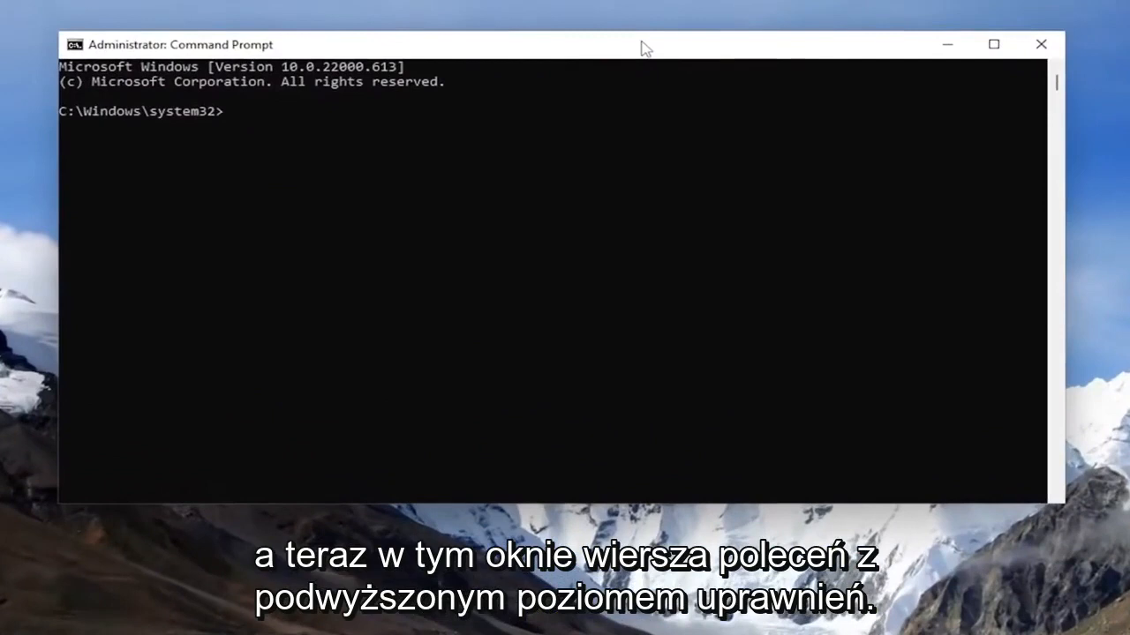
Run the sfc /scannow system file check in the elevated Command Prompt.
type("sfc /")
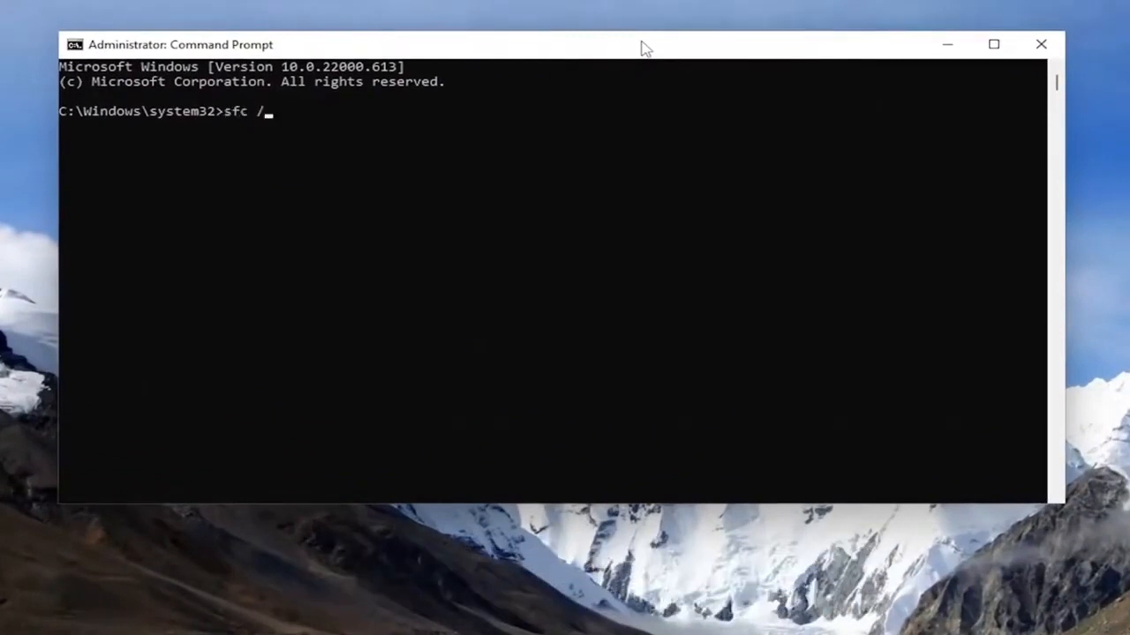
type("scannow")
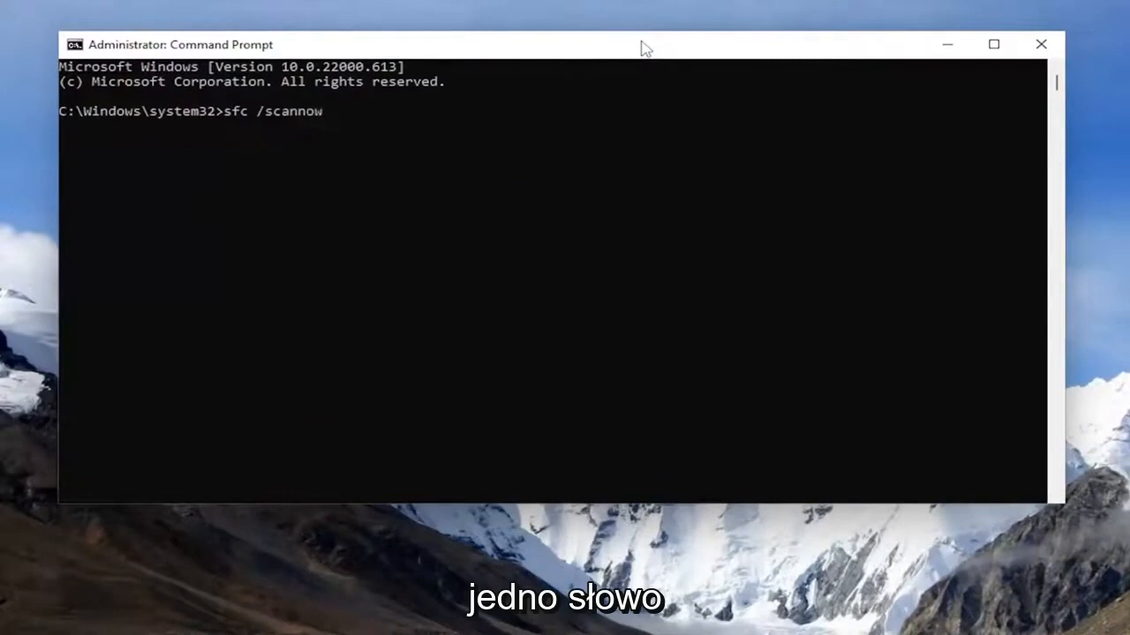
left_click(477, 263)
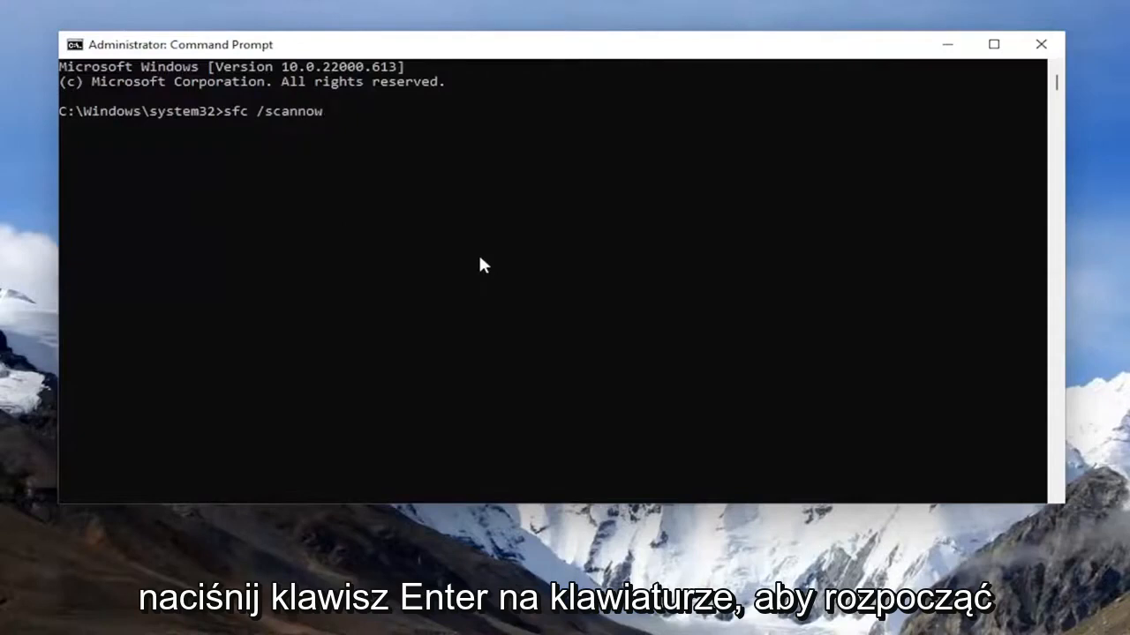
key("Enter")
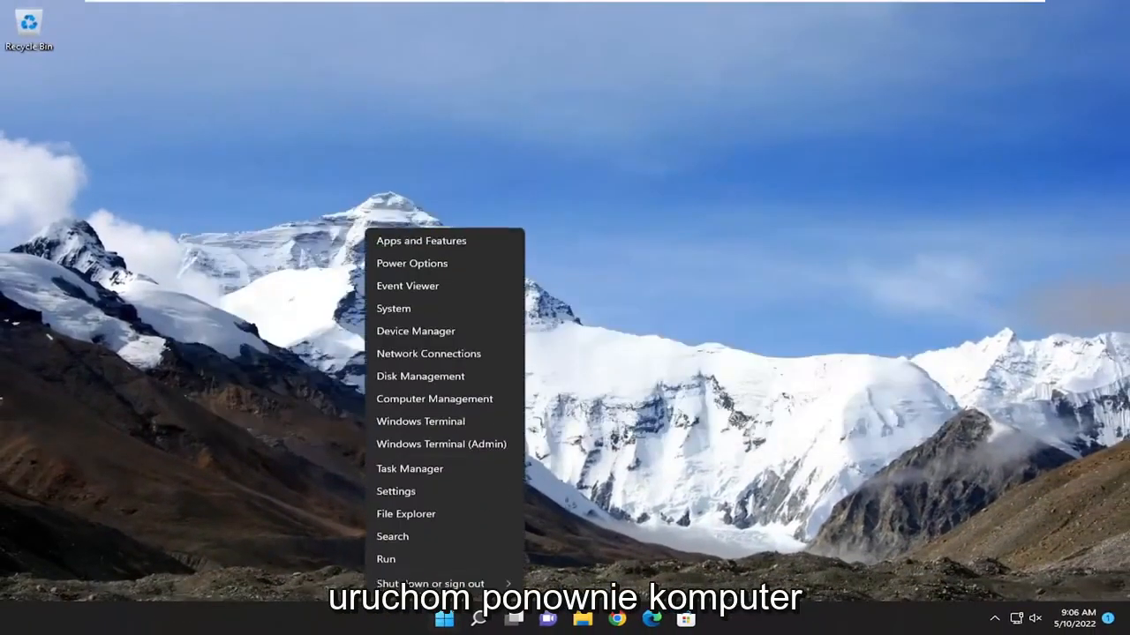
Restart the computer again from the Win+X Shut down or sign out menu.
left_click(434, 582)
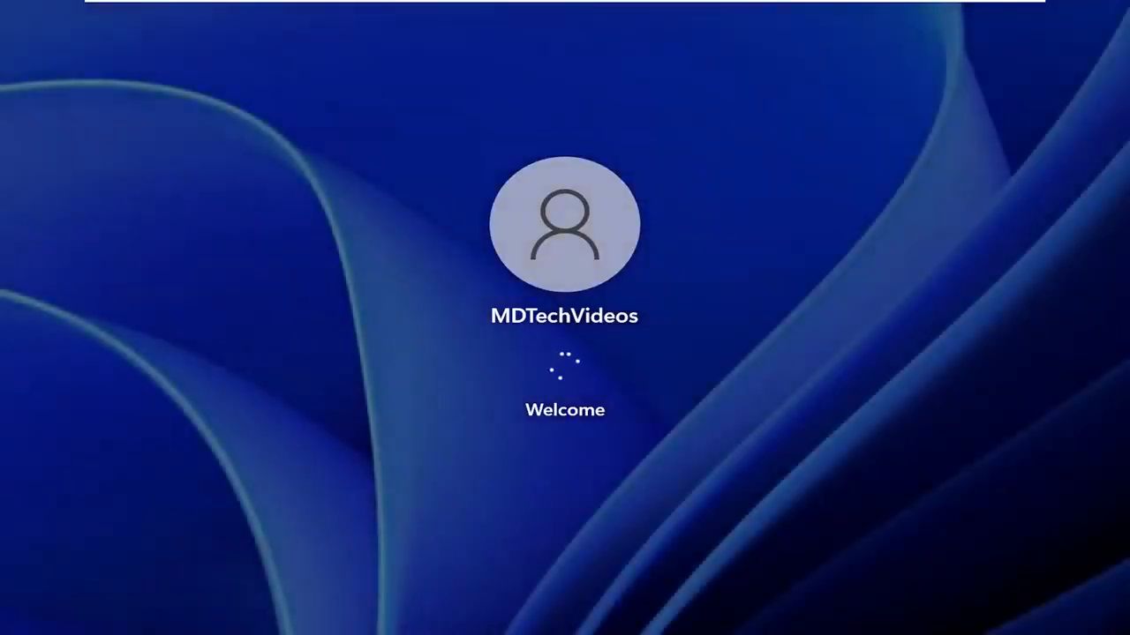